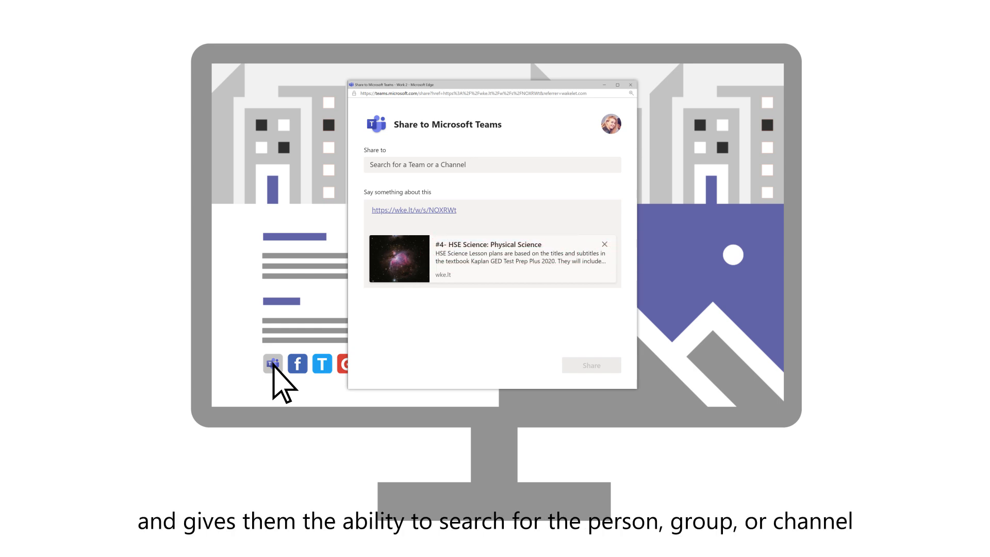
Search 'ph' and choose Physical Science's Project Team 2 as the share destination.
{"action": "type", "text": "phys"}
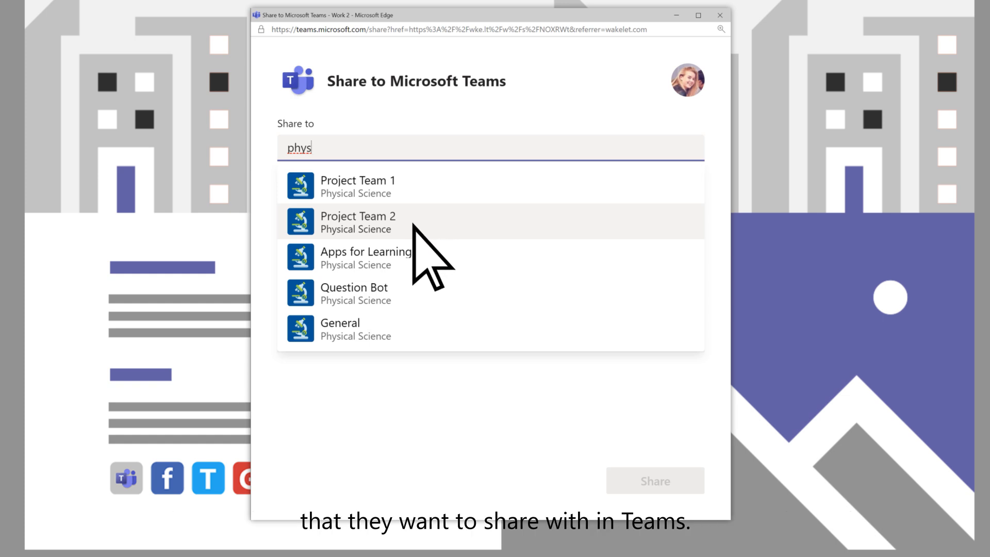
{"action": "left_click", "coordinate": [357, 222]}
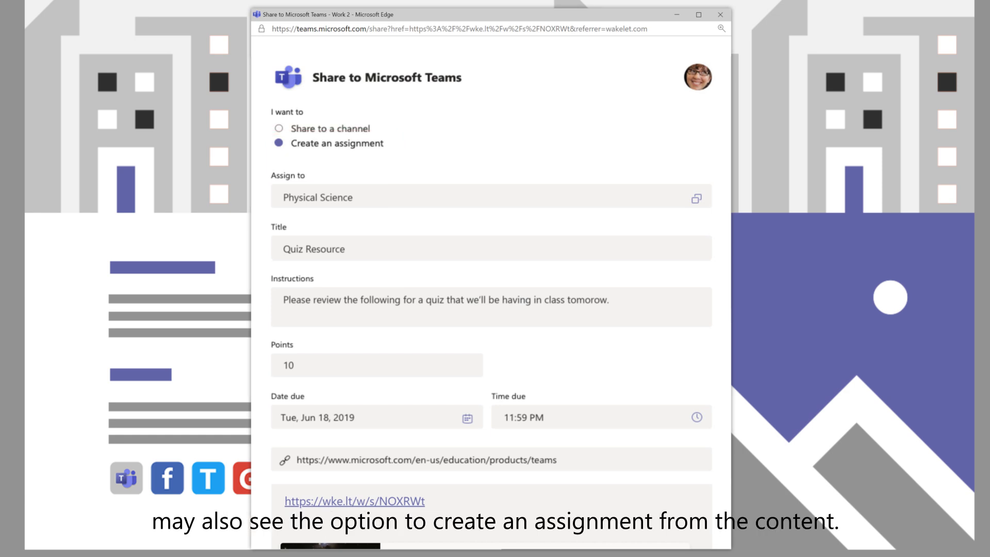
Scroll past the assignment form and link preview, then share the link to Project Team 2.
{"action": "scroll", "scroll_direction": "down", "scroll_amount": 3}
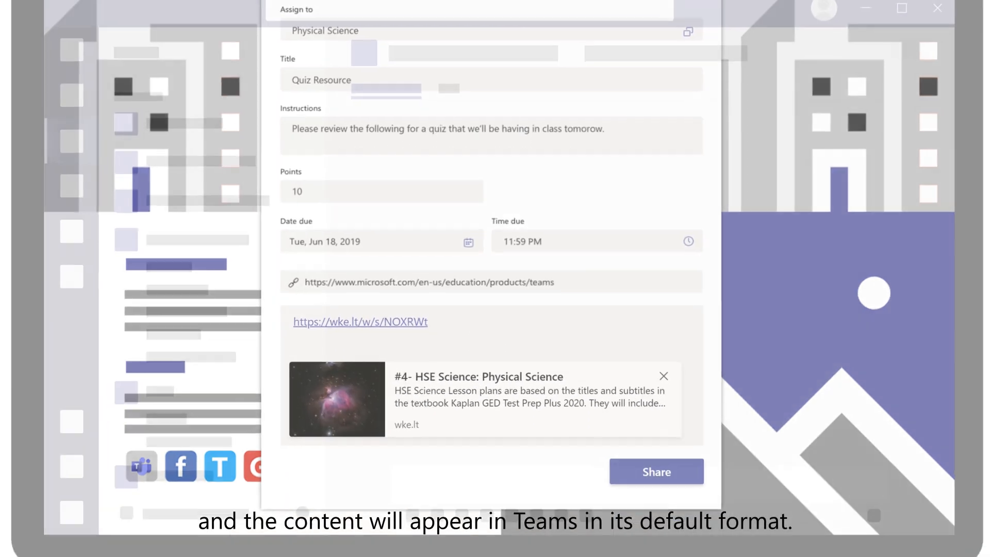
{"action": "left_click", "coordinate": [655, 472]}
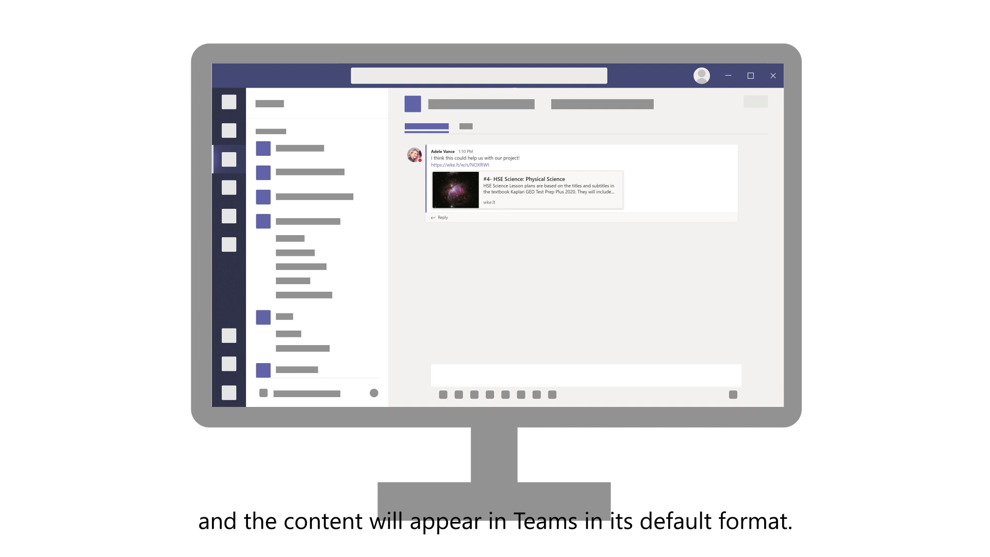